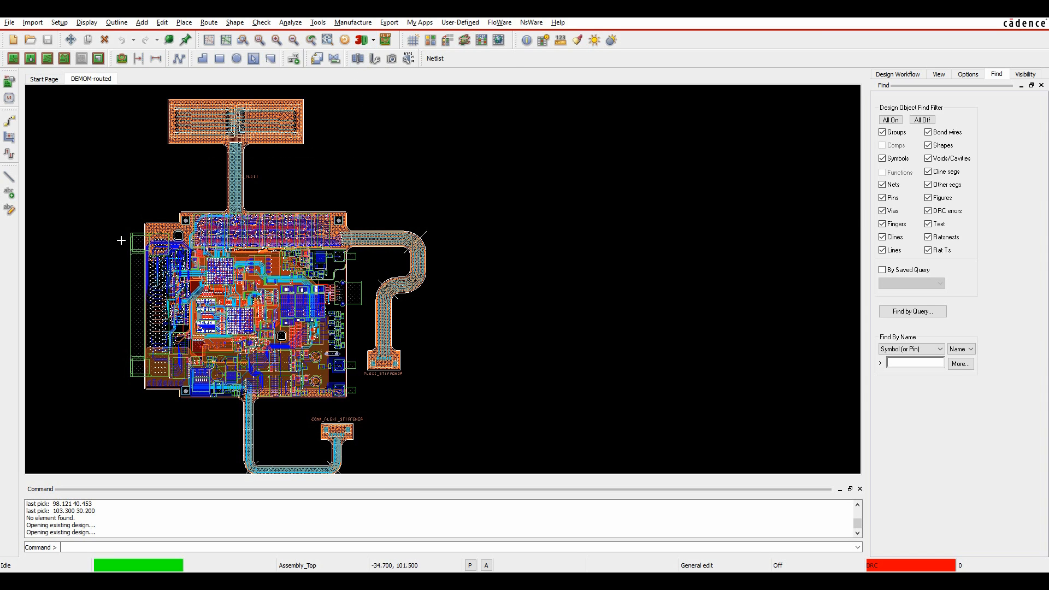
{"action": "mouse_move", "coordinate": [295, 396]}
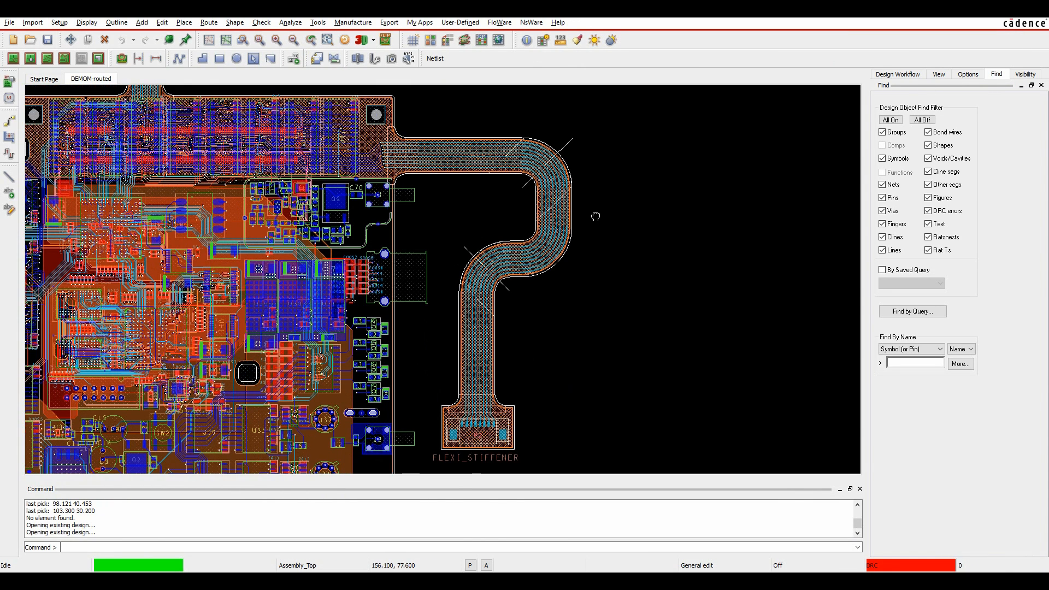
- In the 3D Selection filter, clear all types, enable only Dielectrics, Pins and Vias, and confirm
{"action": "left_click", "coordinate": [365, 39]}
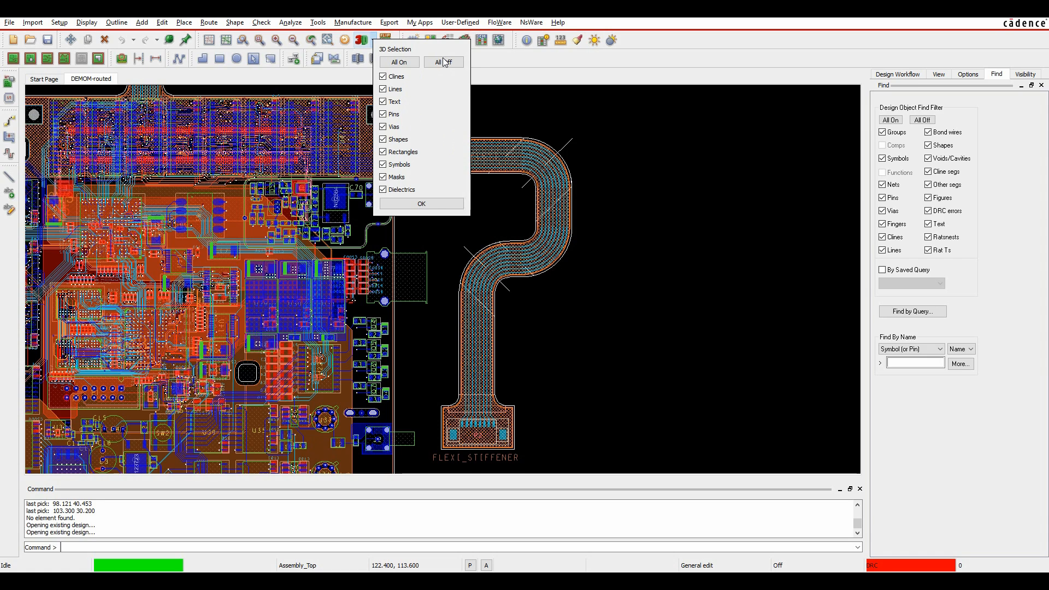
{"action": "left_click", "coordinate": [442, 61]}
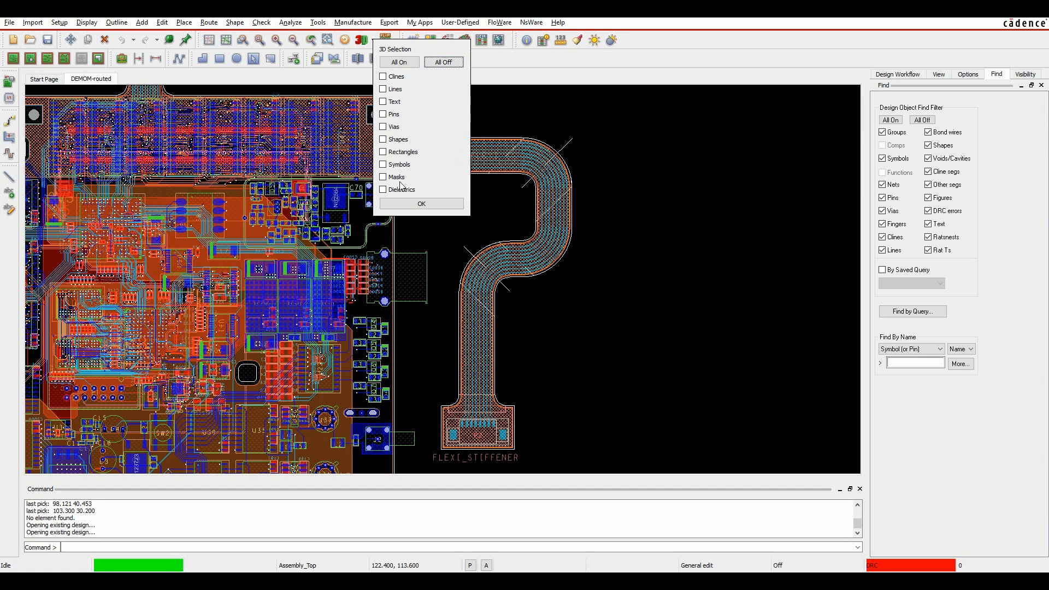
{"action": "left_click", "coordinate": [382, 189]}
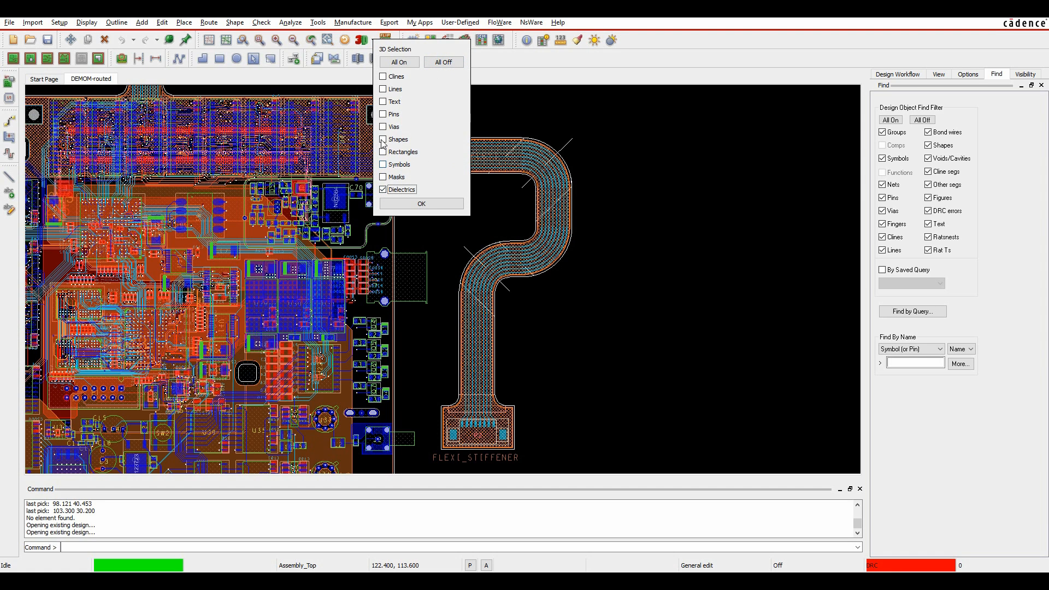
{"action": "left_click", "coordinate": [384, 113]}
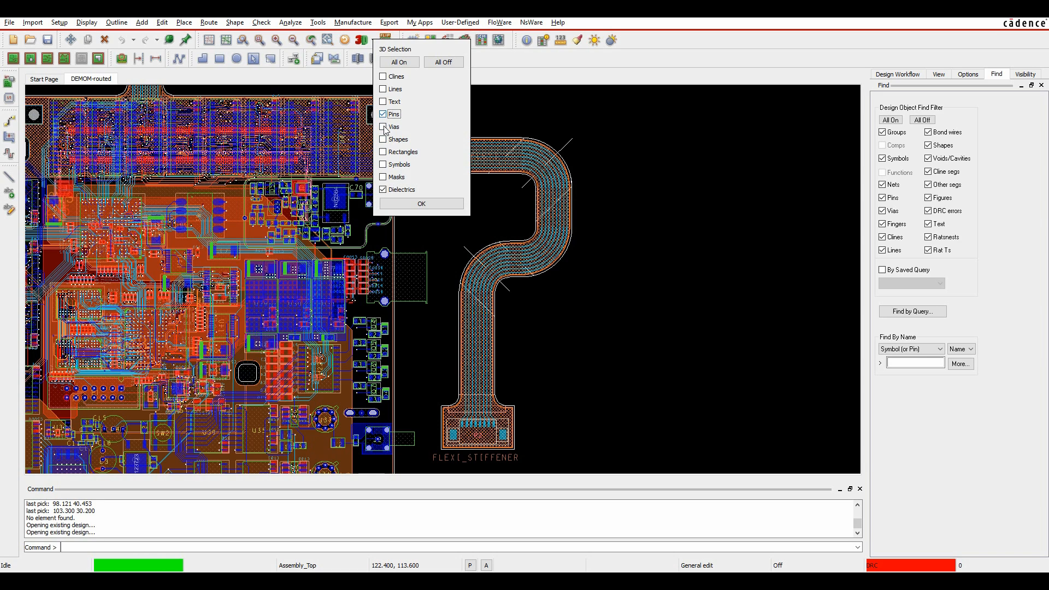
{"action": "left_click", "coordinate": [383, 127]}
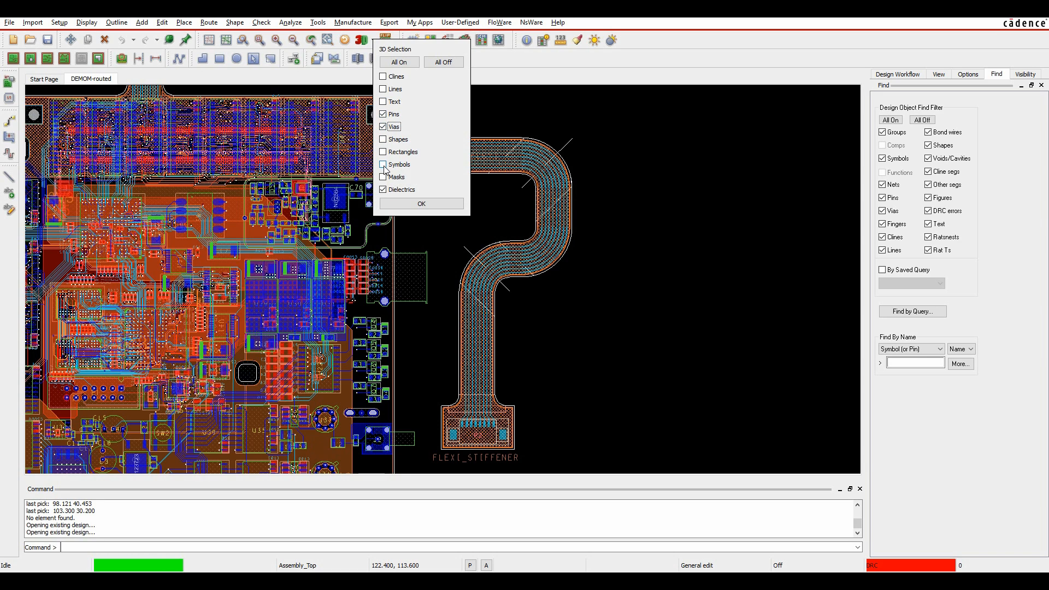
{"action": "left_click", "coordinate": [420, 203]}
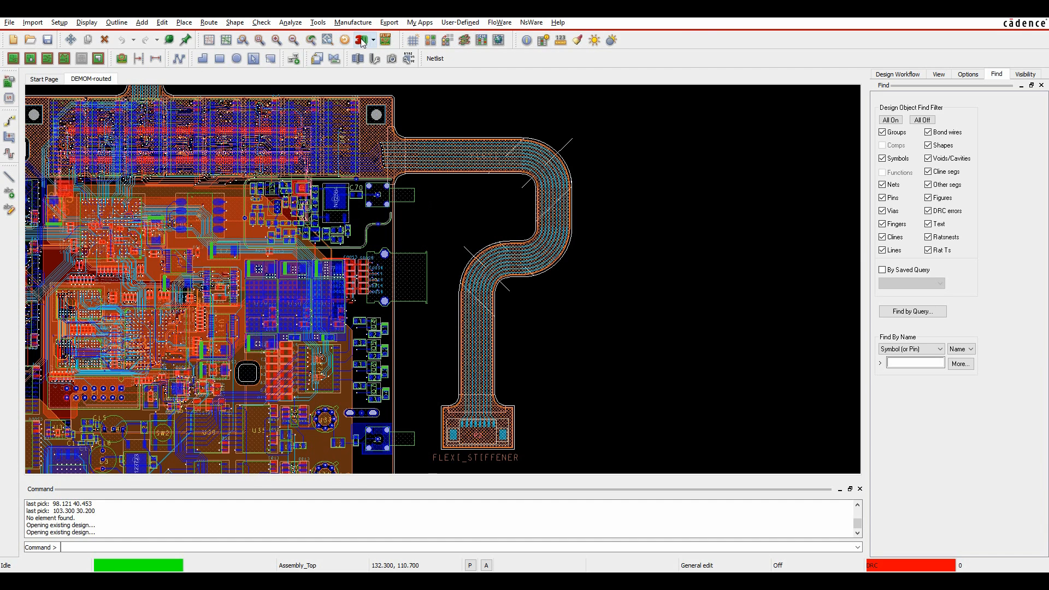
{"action": "left_click", "coordinate": [359, 41]}
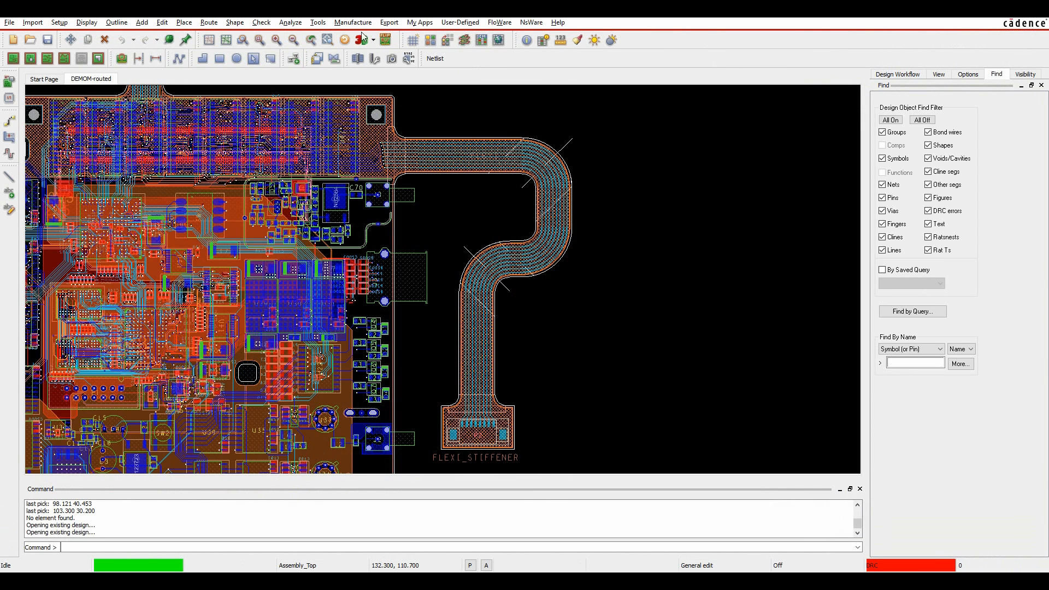
- Re-enable every object type for 3D selection with All On and confirm
{"action": "left_click", "coordinate": [360, 39]}
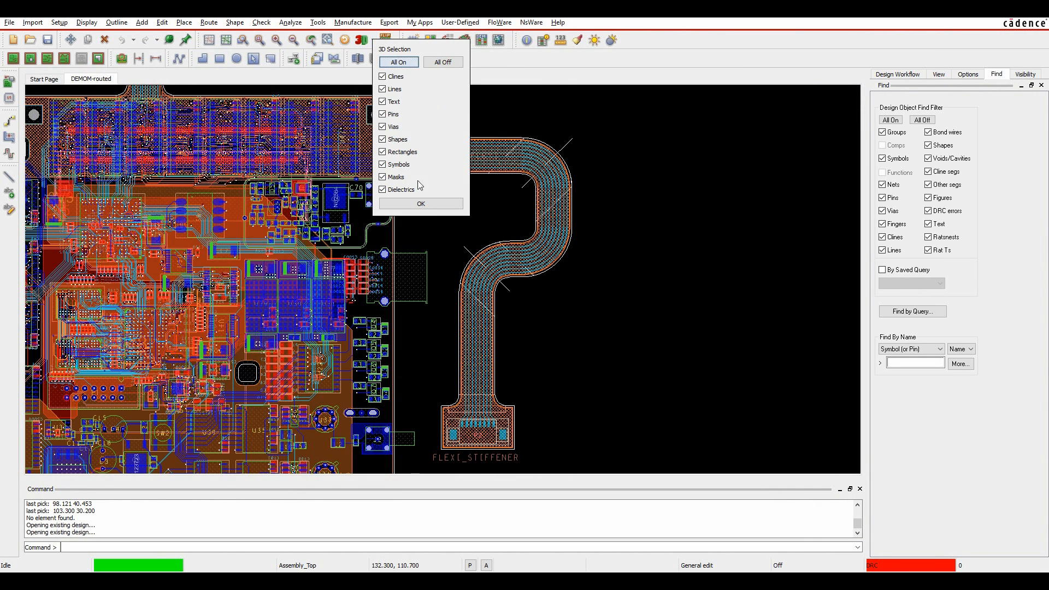
{"action": "left_click", "coordinate": [421, 203]}
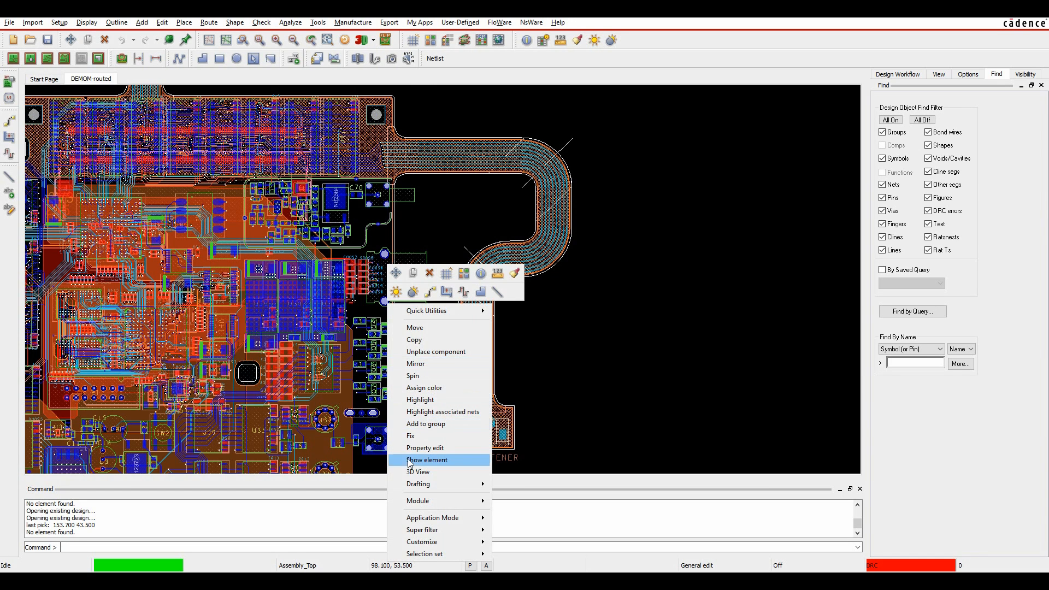
{"action": "mouse_move", "coordinate": [417, 472]}
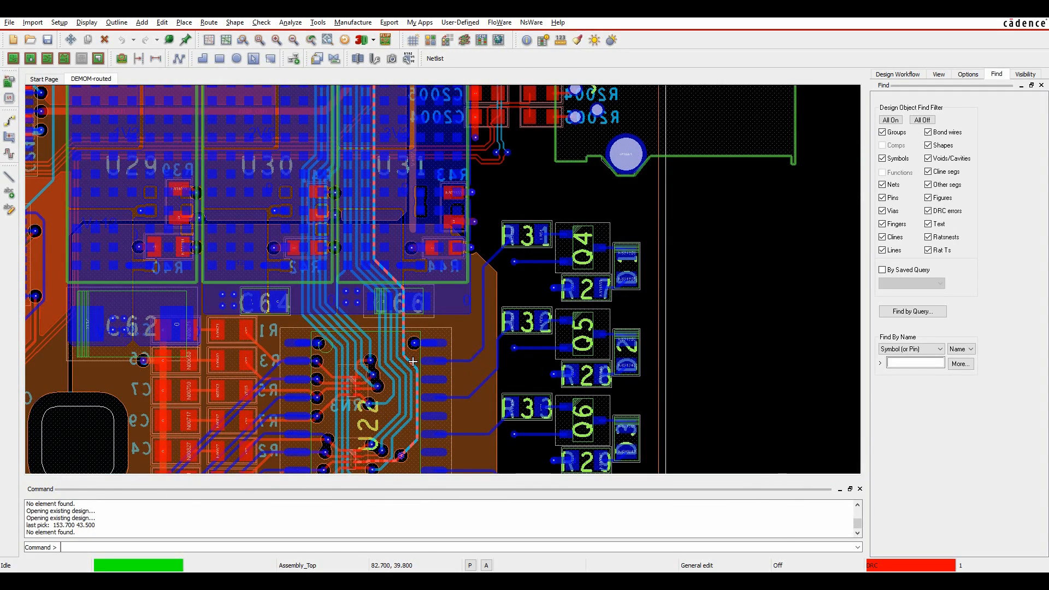
- Show the net of the track beside U22 in the 3D viewer via its context menu
{"action": "right_click", "coordinate": [413, 363]}
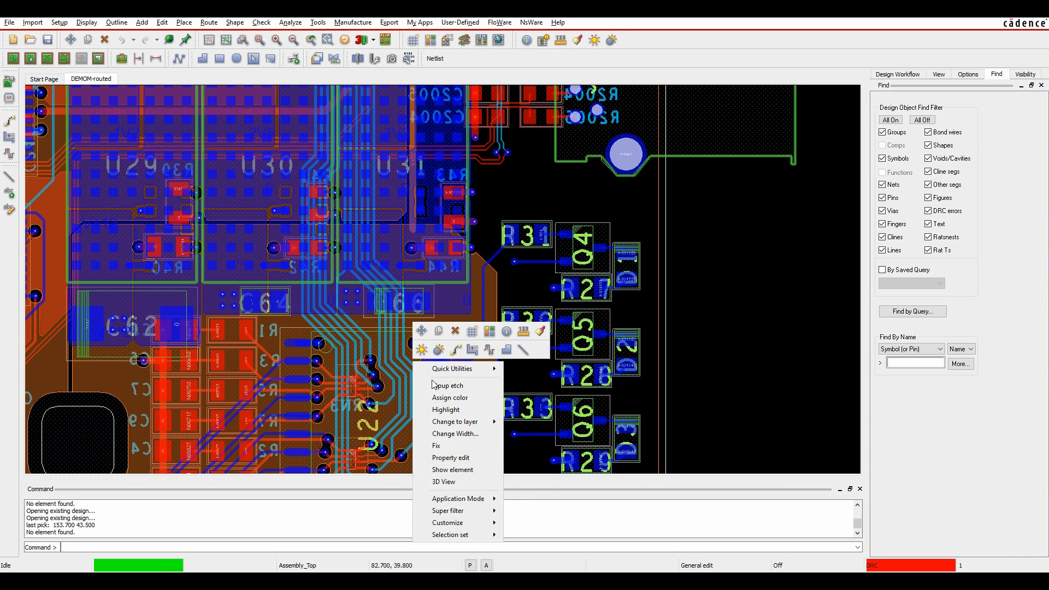
{"action": "left_click", "coordinate": [443, 482]}
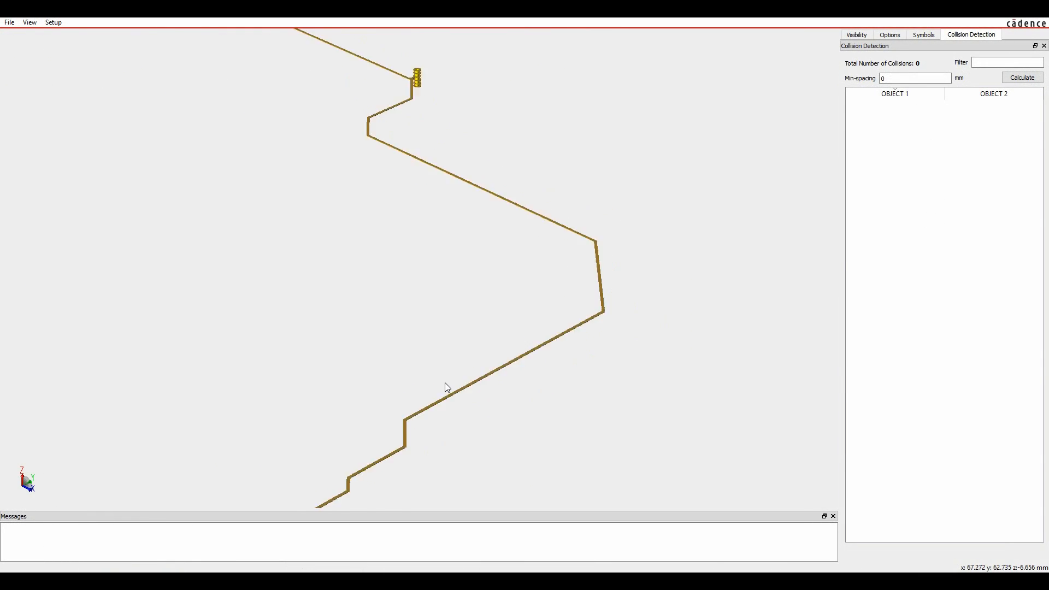
- Zoom out in the 3D Canvas until the whole zigzag track and its vias are visible
{"action": "scroll", "scroll_direction": "down", "scroll_amount": 3}
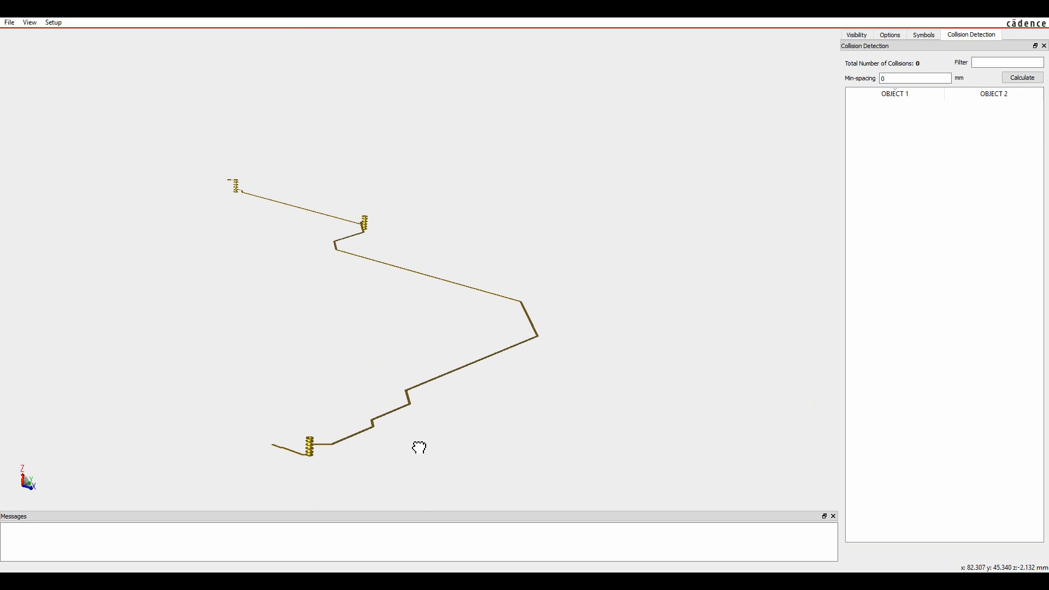